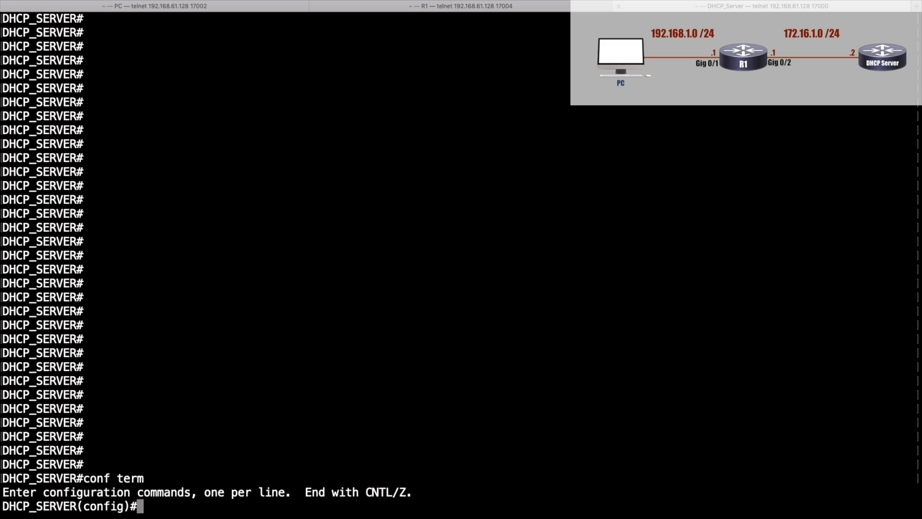
- Exclude addresses 192.168.1.1 through 192.168.1.99 from DHCP assignment
{"action": "type", "text": "ip dhcp excluded-address"}
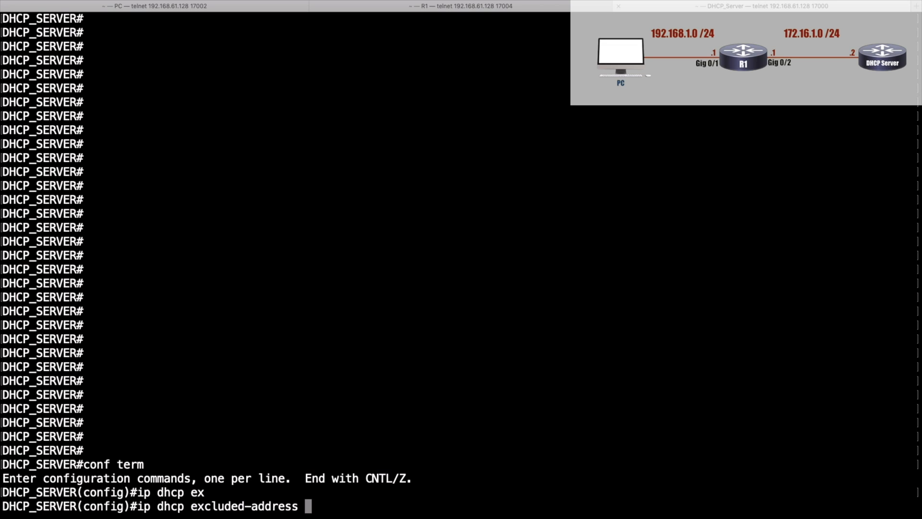
{"action": "type", "text": "19"}
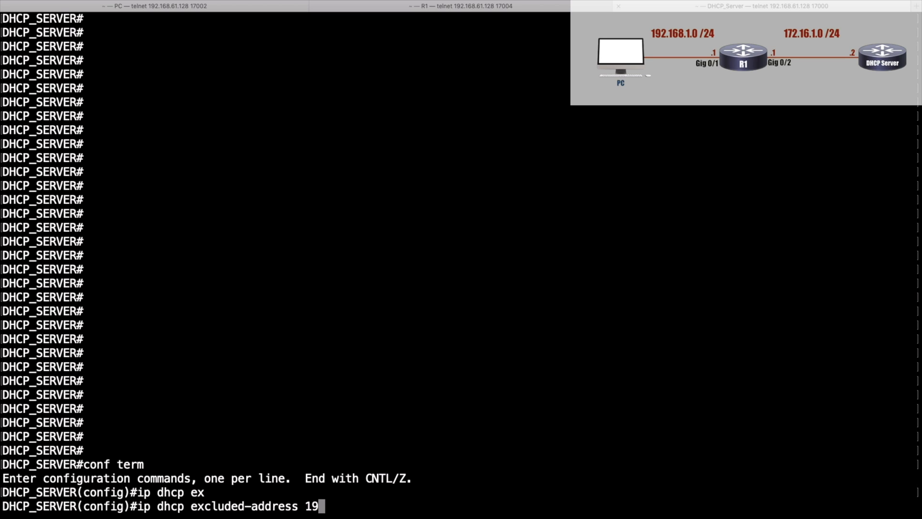
{"action": "type", "text": "2.168.1"}
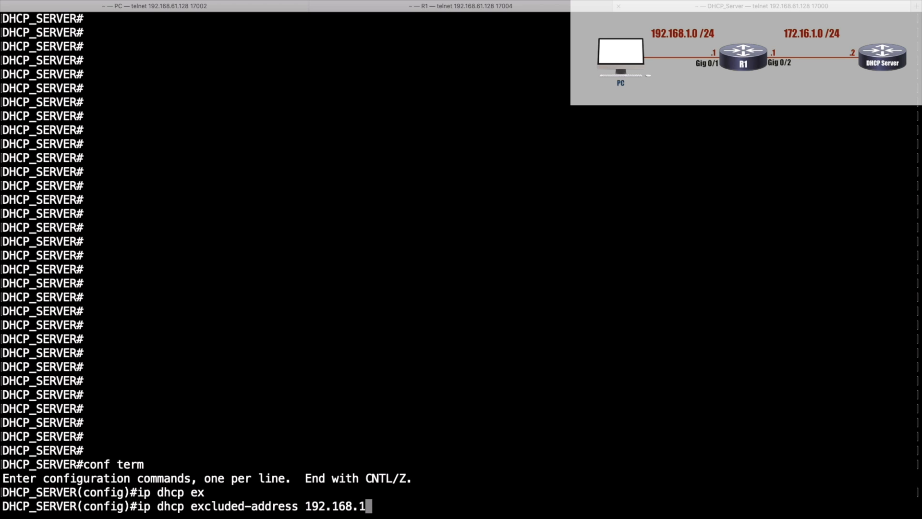
{"action": "type", "text": ".1 19"}
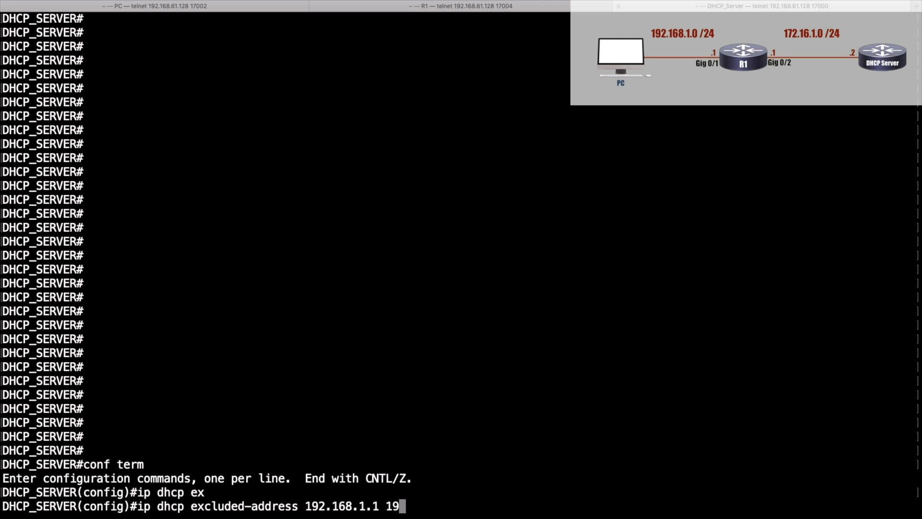
{"action": "type", "text": "2.168.1.99"}
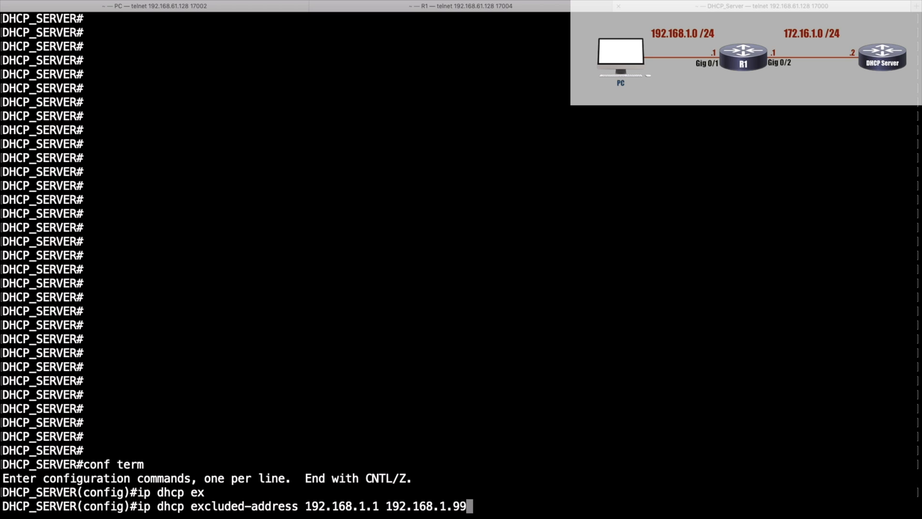
{"action": "key", "text": "Return"}
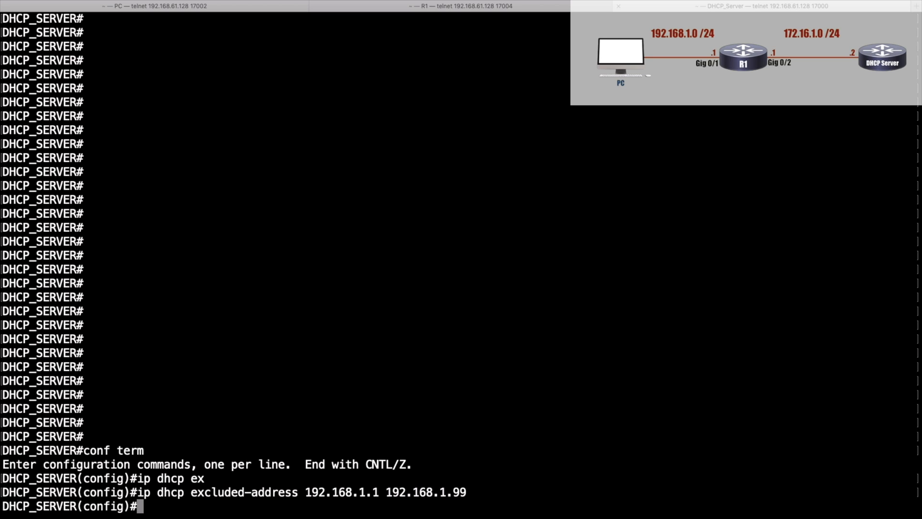
- Exclude addresses 192.168.1.200 through 192.168.1.254 from DHCP assignment
{"action": "type", "text": "ip dhcp excluded-address 192.168.1.1 192.168.1.9"}
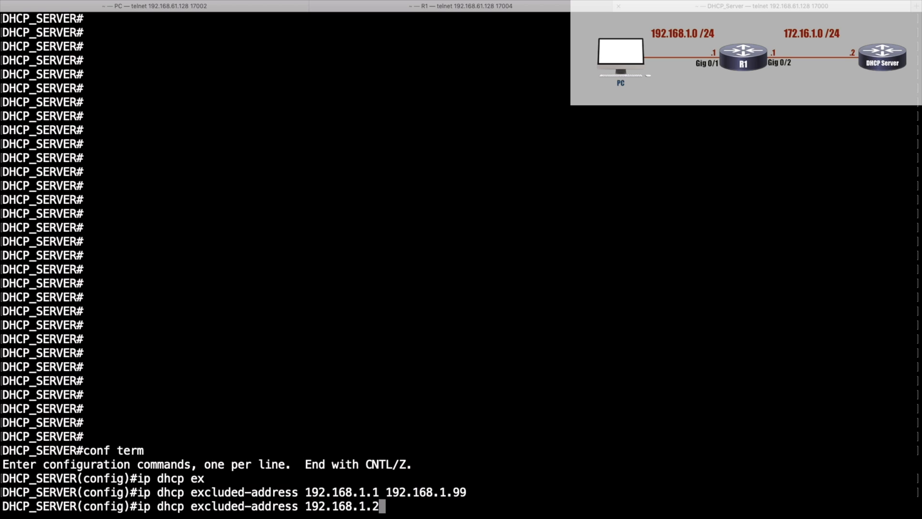
{"action": "type", "text": "00 19"}
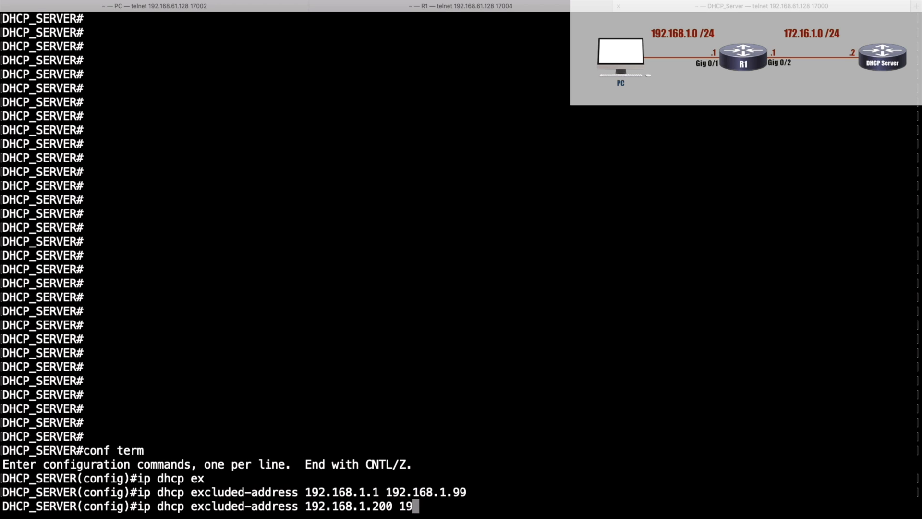
{"action": "type", "text": "92.168.1.254"}
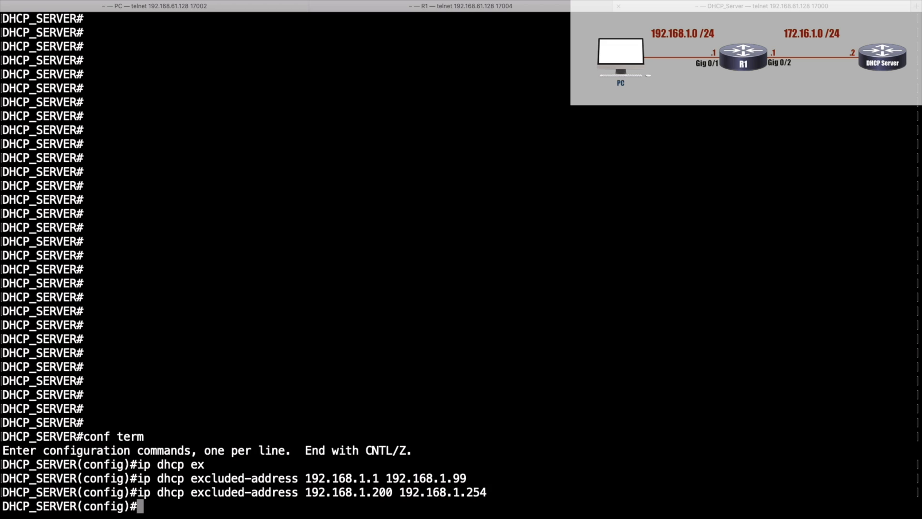
{"action": "type", "text": "ip dhcp"}
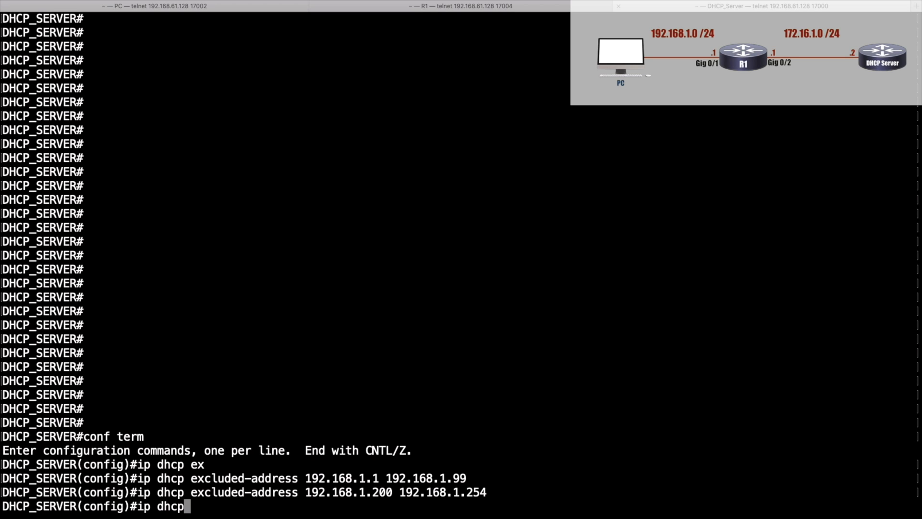
- Create DHCP pool PC with network 192.168.1.0/24
{"action": "type", "text": "pool PC"}
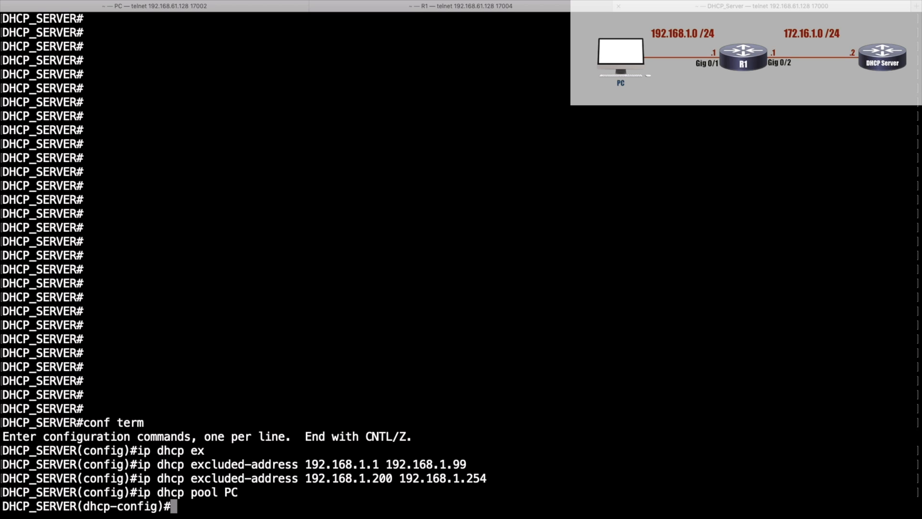
{"action": "type", "text": "netwo"}
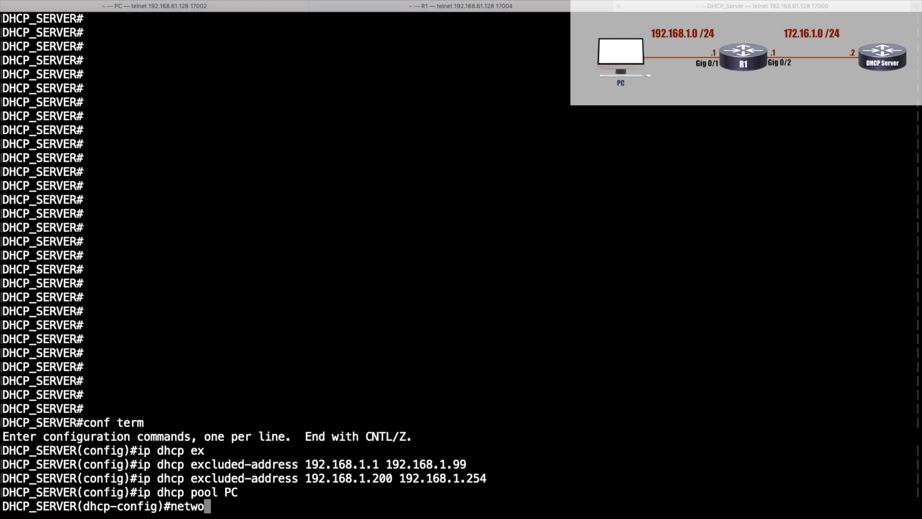
{"action": "type", "text": "rk"}
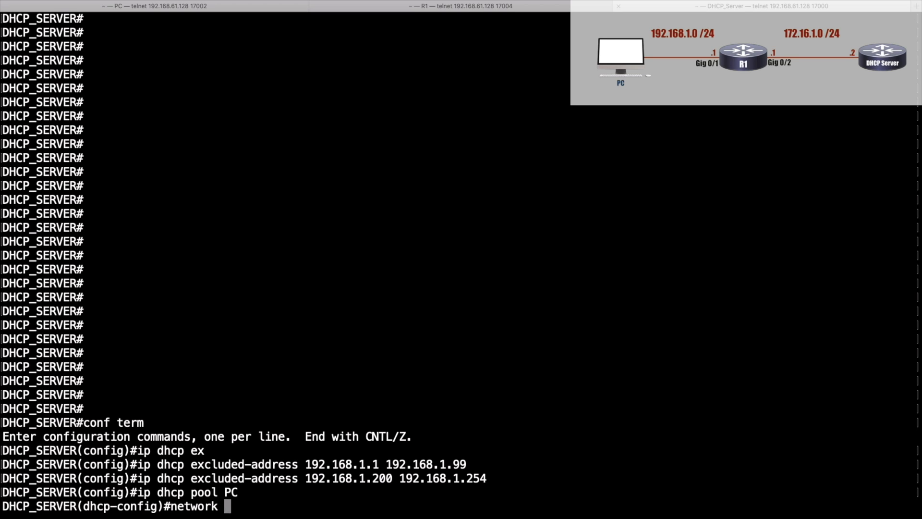
{"action": "type", "text": "192.168.1.0 255.255.255"}
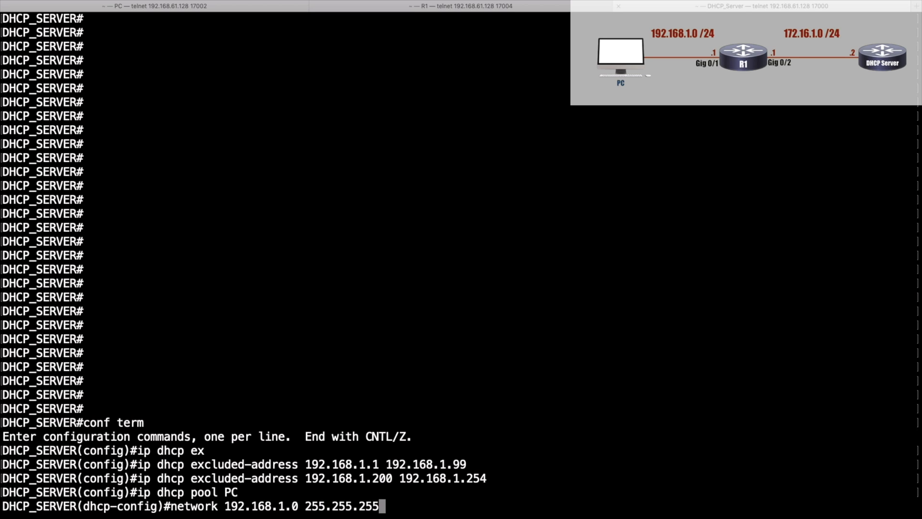
{"action": "type", "text": "0"}
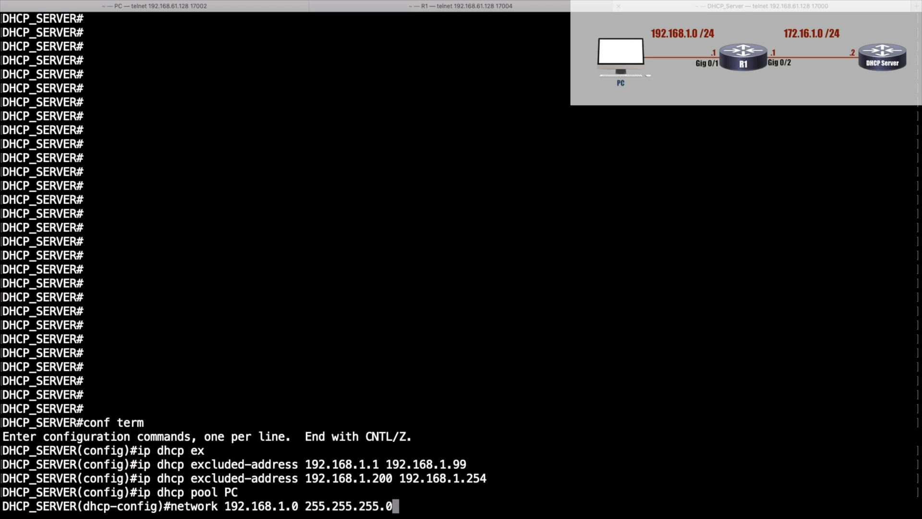
{"action": "key", "text": "Return"}
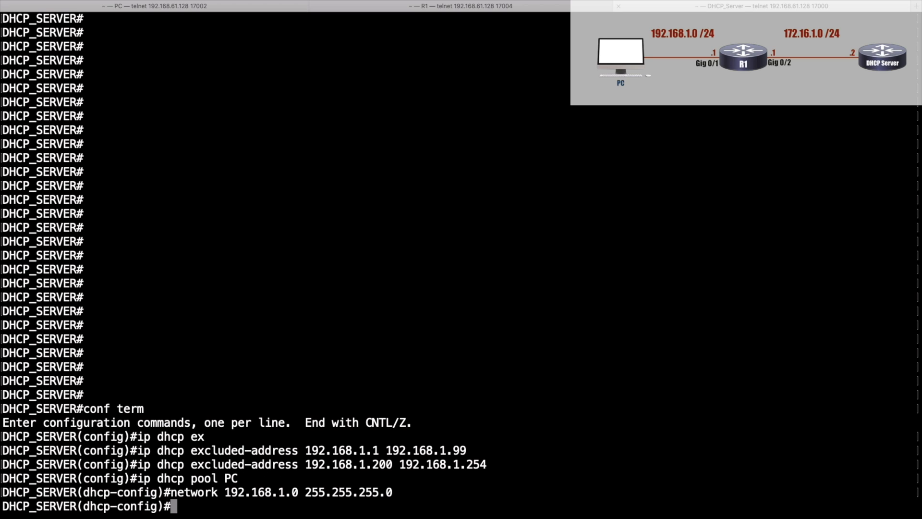
- Give pool PC default router 192.168.1.1 and DNS server 172.16.1.2
{"action": "type", "text": "defau"}
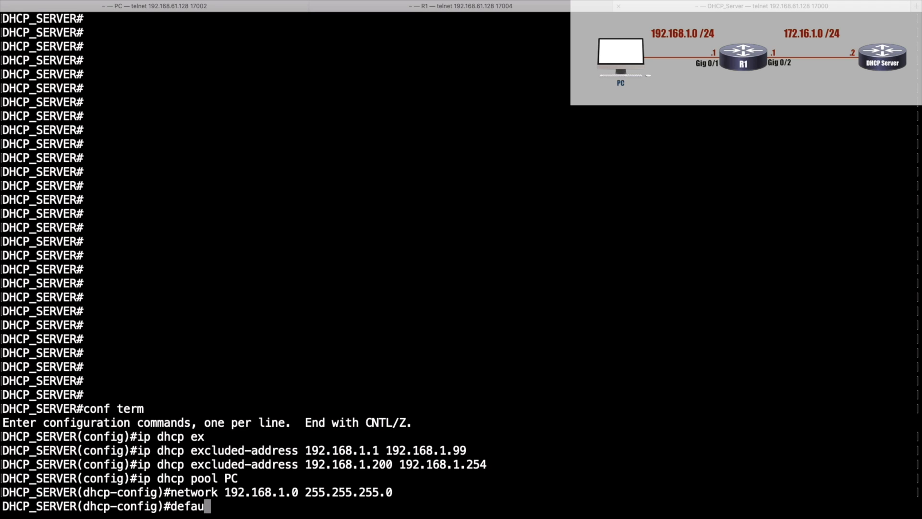
{"action": "type", "text": "lt-router"}
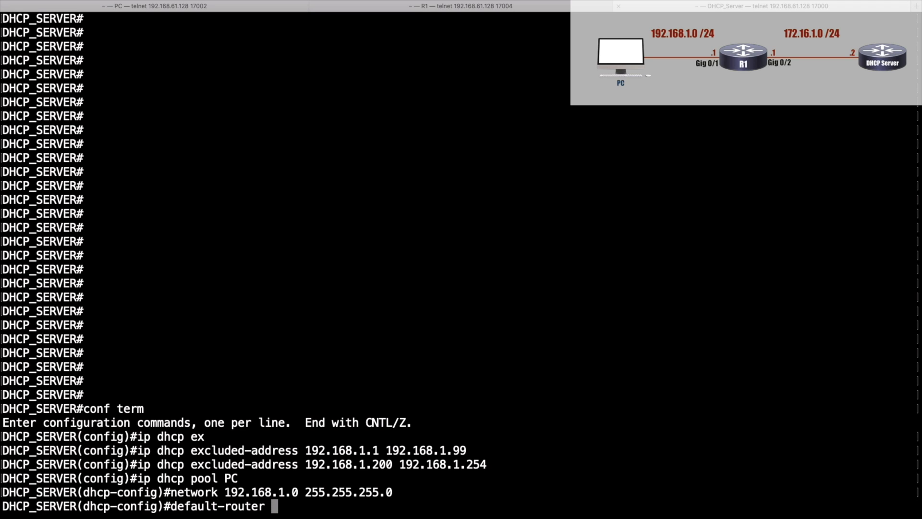
{"action": "type", "text": "192.16"}
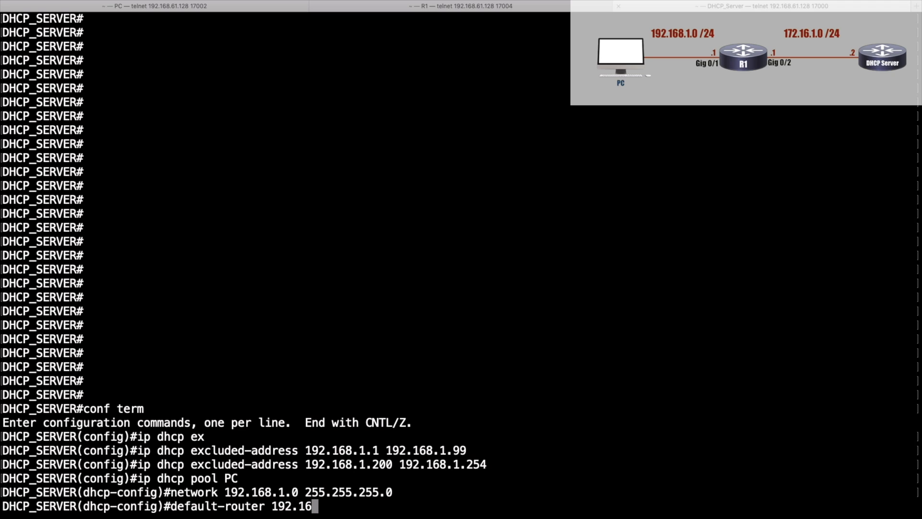
{"action": "key", "text": "Return"}
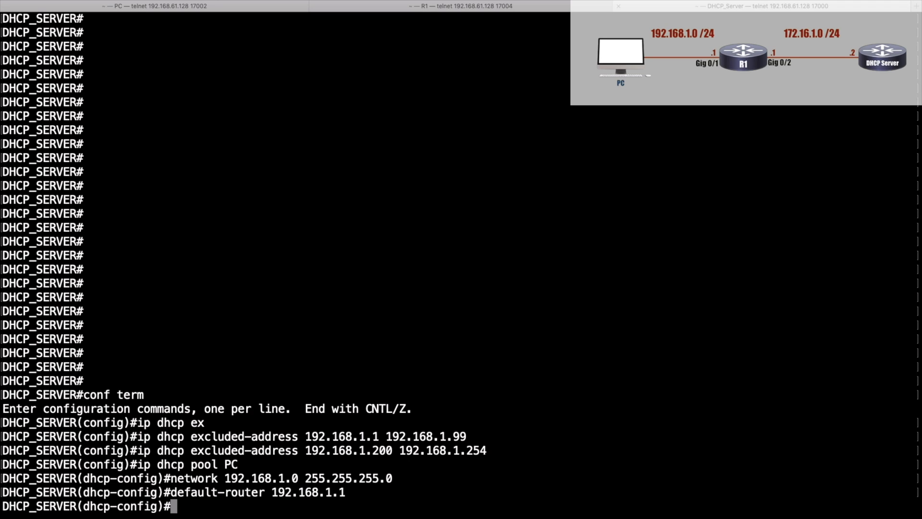
{"action": "type", "text": "dns"}
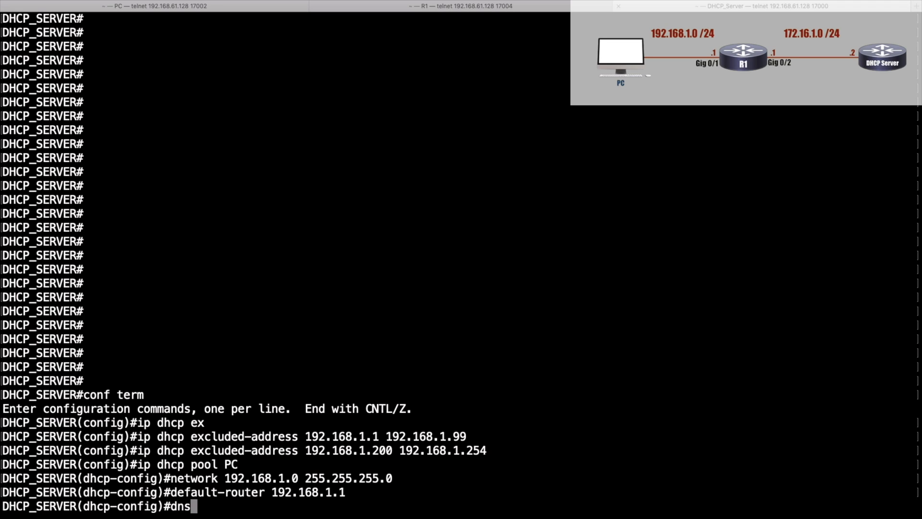
{"action": "type", "text": "-server"}
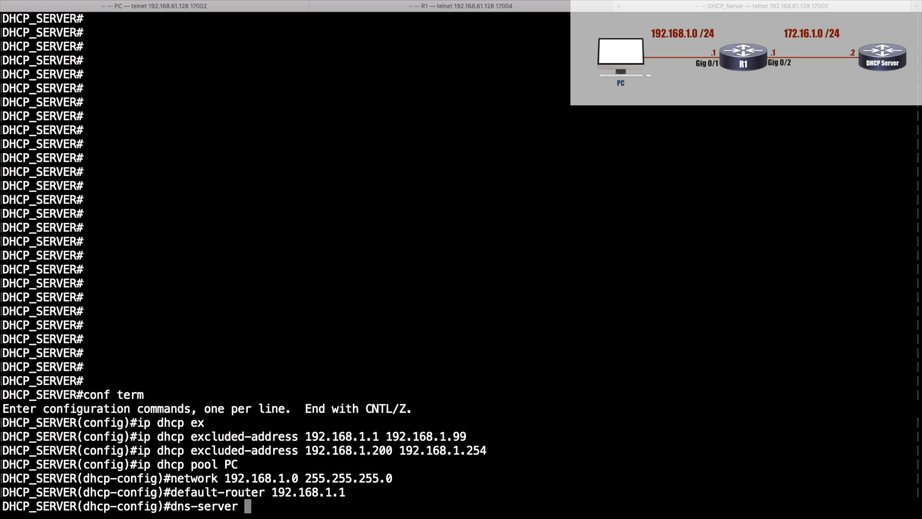
{"action": "type", "text": "172"}
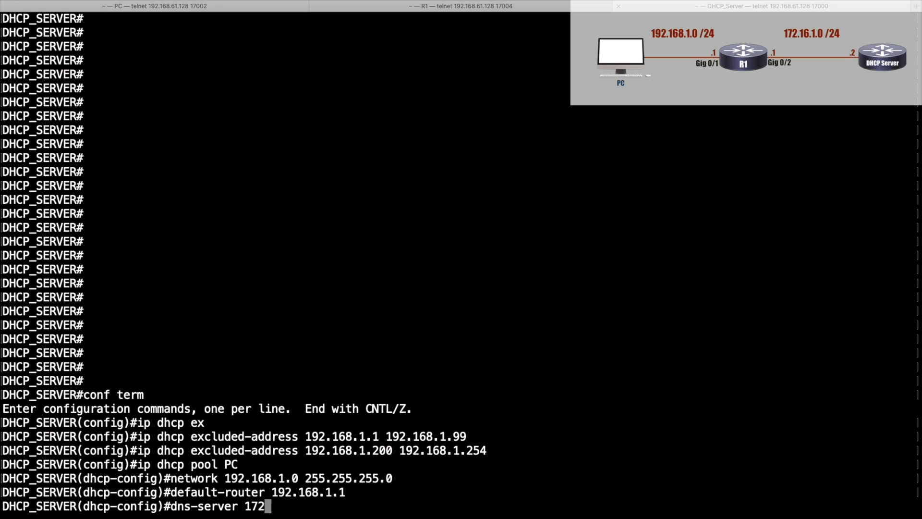
{"action": "type", "text": "16.1.2"}
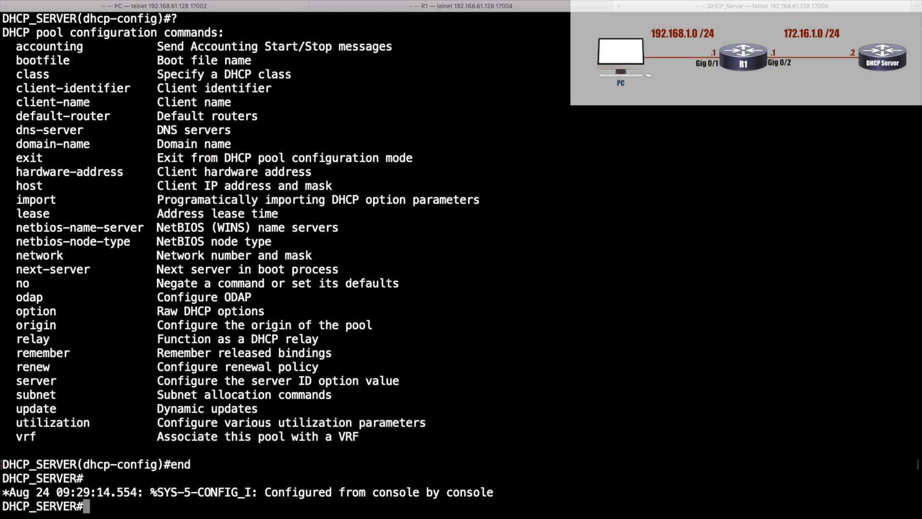
- Save DHCP_SERVER's running config to startup-config and switch to the PC session
{"action": "type", "text": "copy run star"}
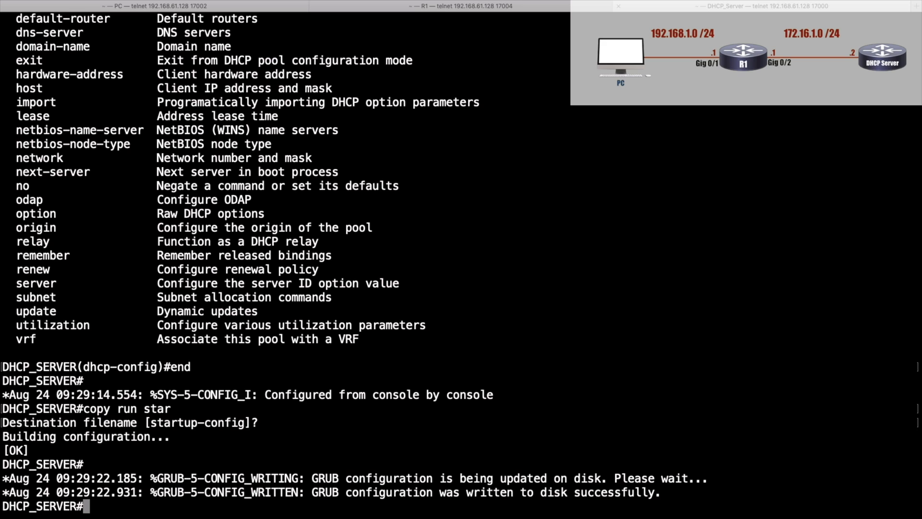
{"action": "left_click", "coordinate": [154, 6]}
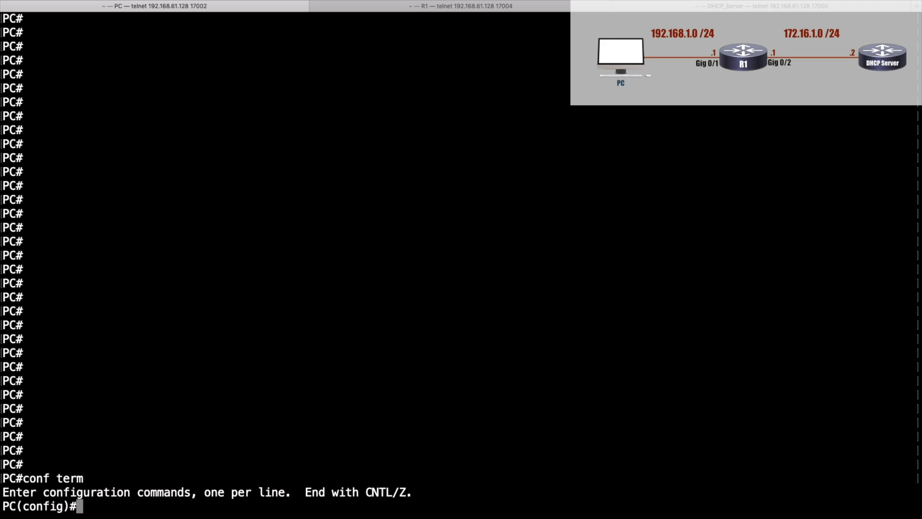
- Set the PC's GigabitEthernet0/1 to obtain its IP address via DHCP
{"action": "type", "text": "int gig 0/1"}
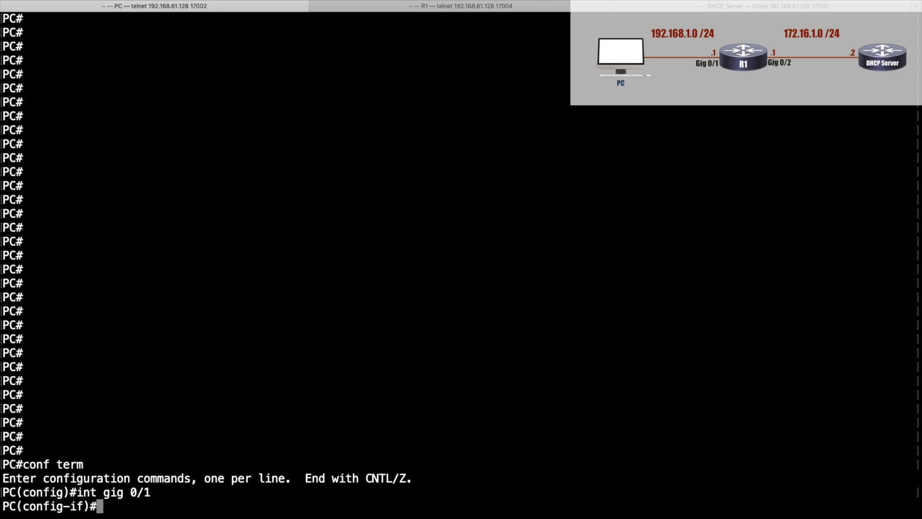
{"action": "type", "text": "ip address dhcp"}
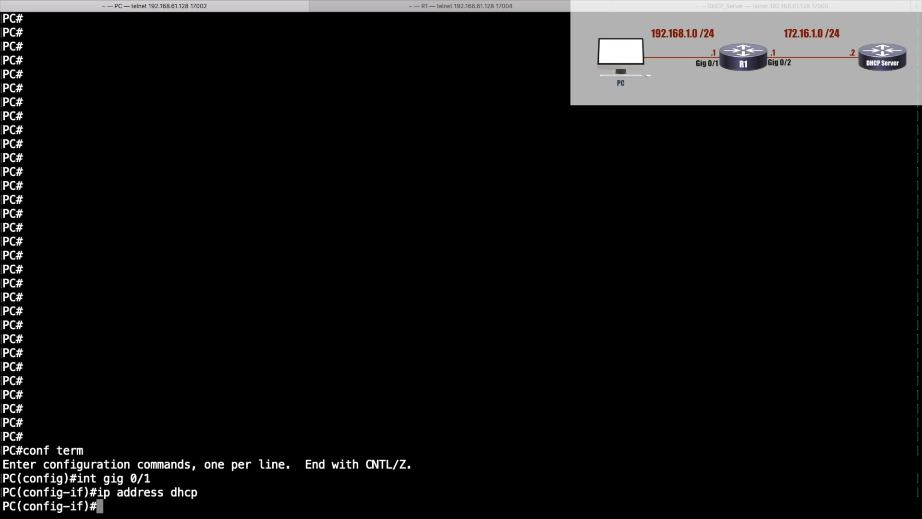
{"action": "type", "text": "end"}
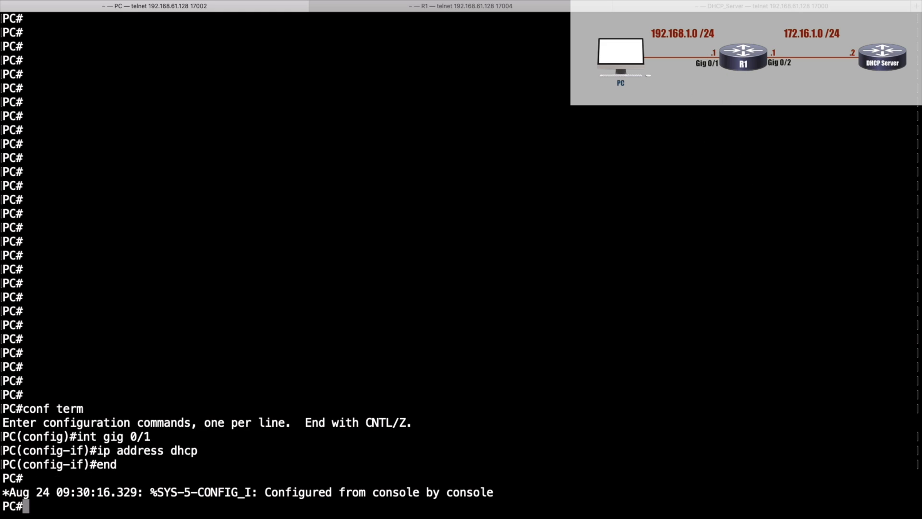
- Check the interface summary showing Gig0/1 still unassigned, then switch to R1
{"action": "type", "text": "show ip int brief"}
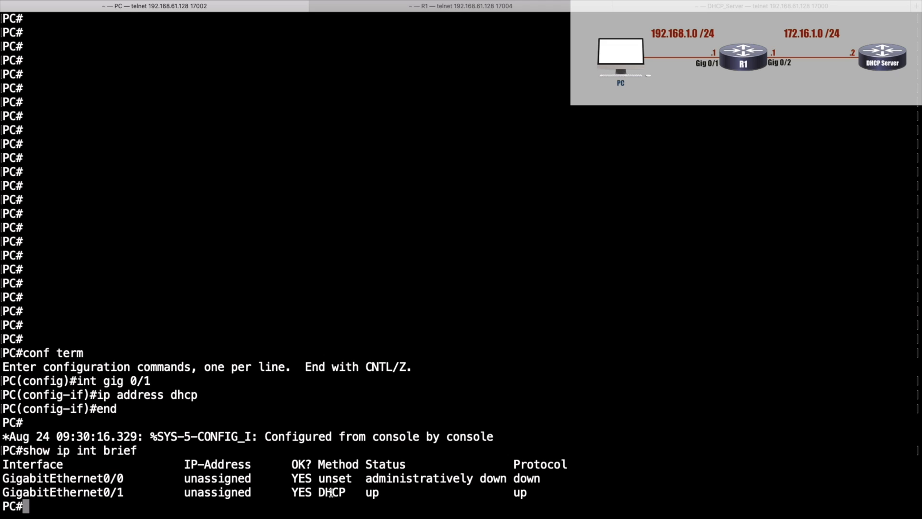
{"action": "double_click", "coordinate": [332, 492]}
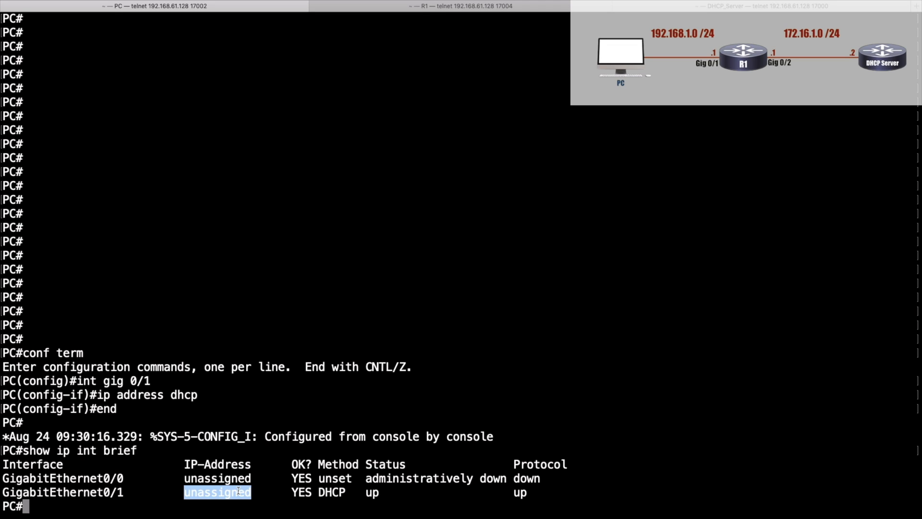
{"action": "mouse_move", "coordinate": [289, 488]}
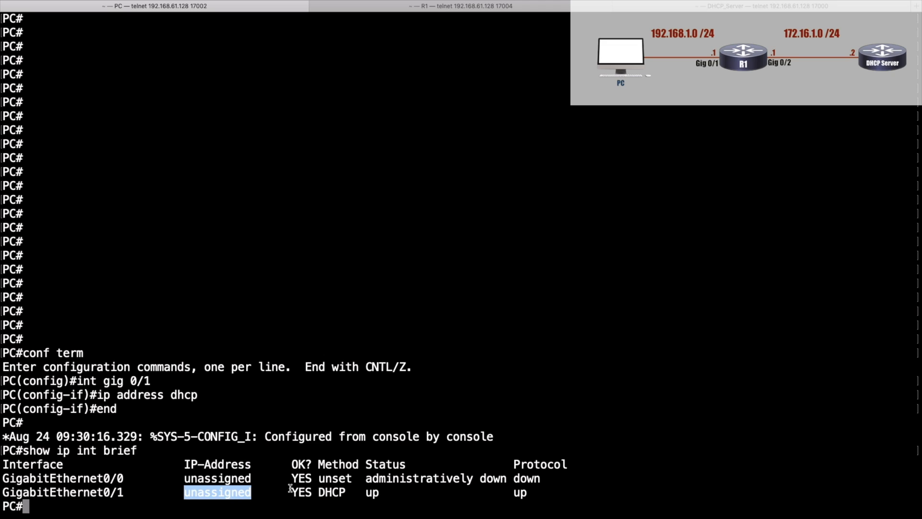
{"action": "mouse_move", "coordinate": [247, 248]}
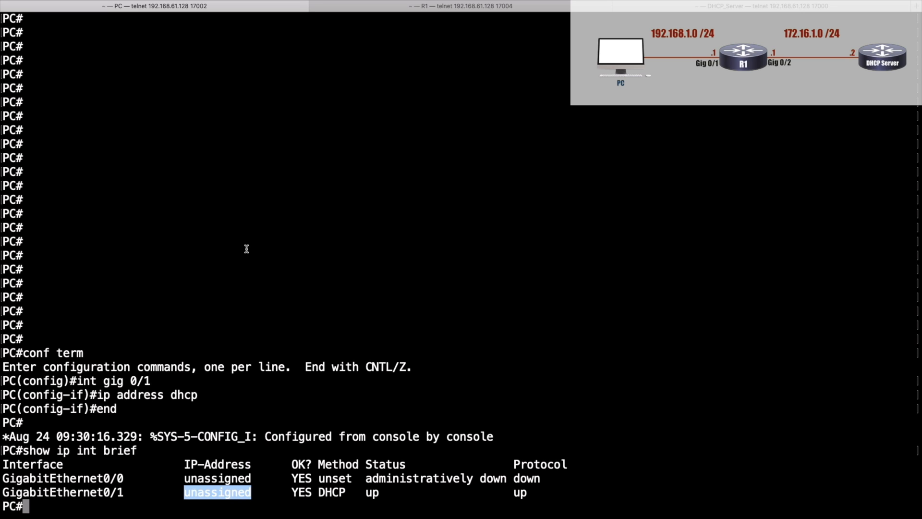
{"action": "left_click", "coordinate": [462, 6]}
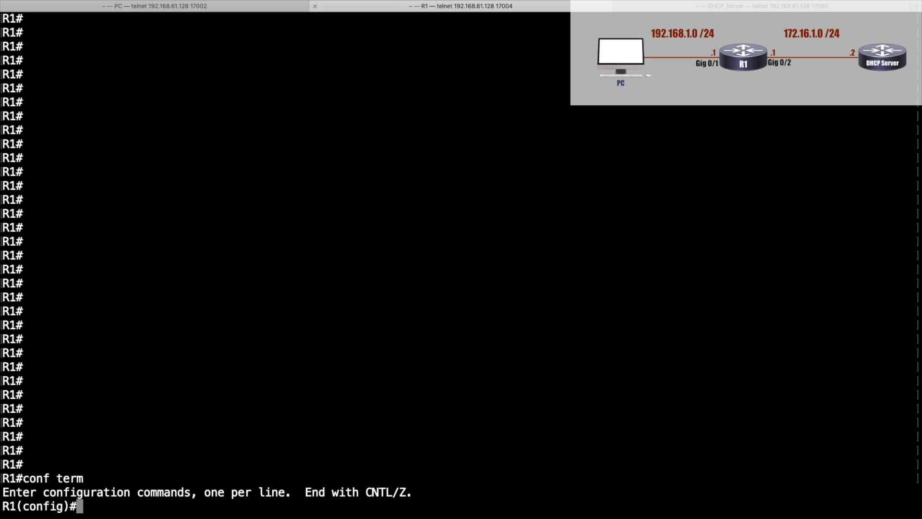
- Set ip helper-address 172.16.1.2 on R1's GigabitEthernet0/1 and exit configuration mode
{"action": "type", "text": "int gig 0/1"}
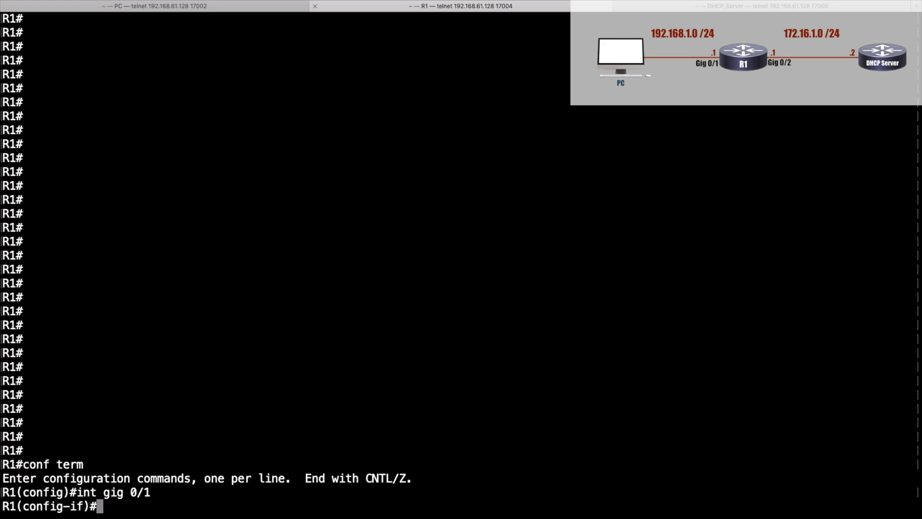
{"action": "type", "text": "ip hel"}
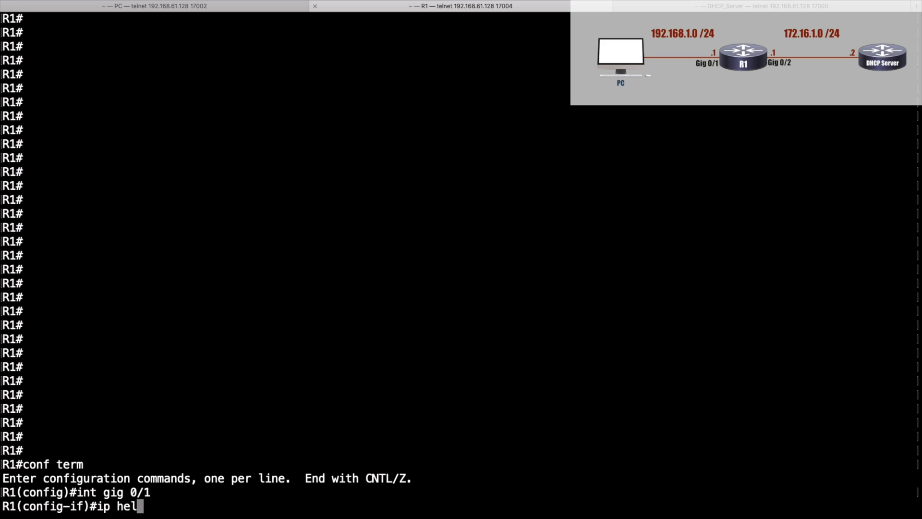
{"action": "type", "text": "per-ad"}
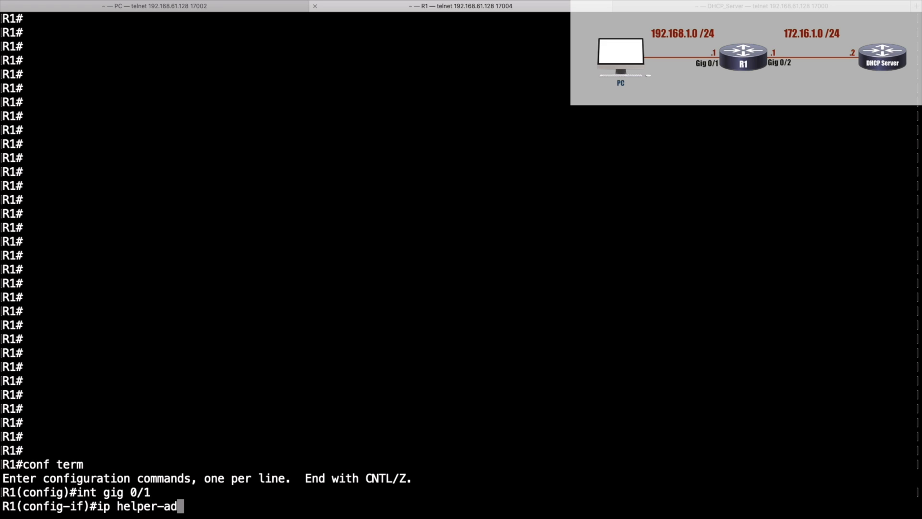
{"action": "type", "text": "dress"}
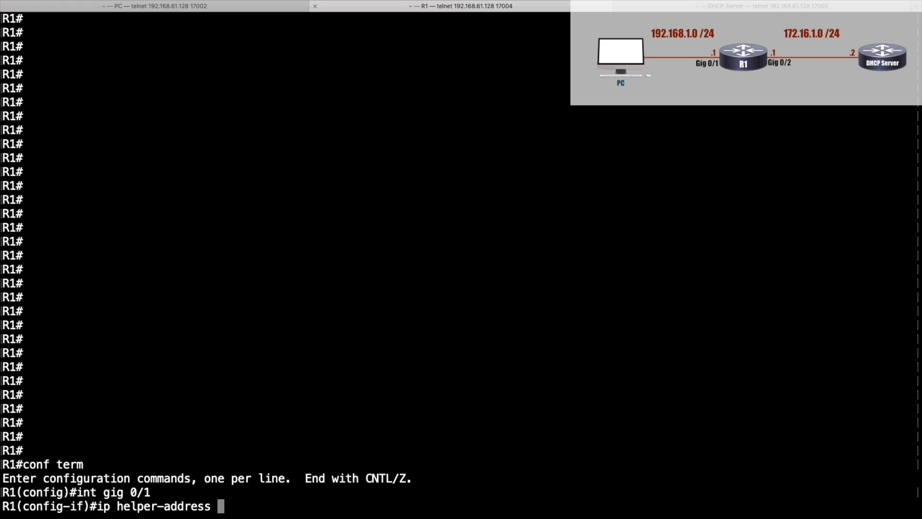
{"action": "type", "text": "172.16.1.2"}
{"action": "type", "text": "end"}
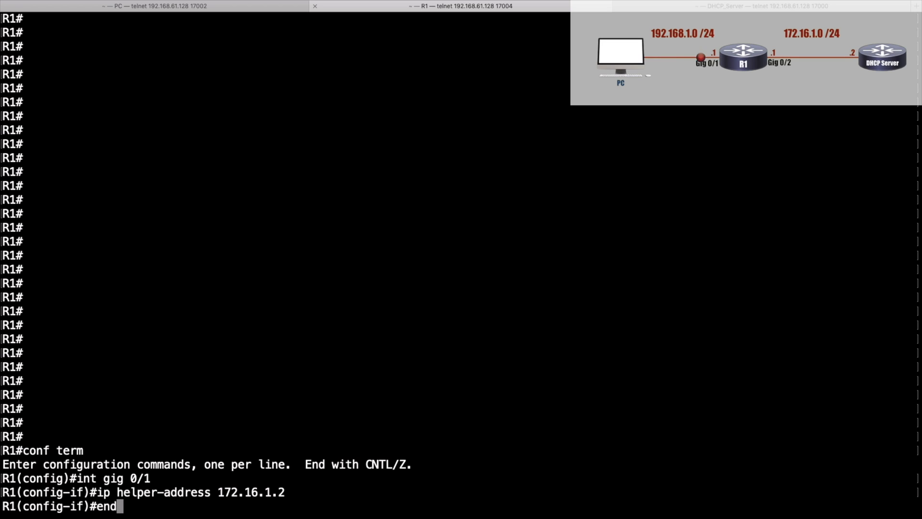
{"action": "key", "text": "Return"}
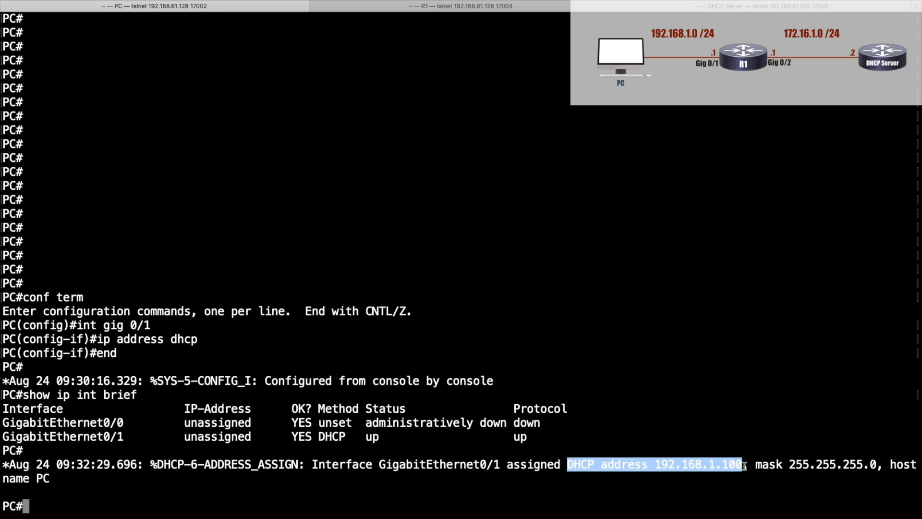
- List the PC's interfaces and highlight Gig0/1's DHCP address 192.168.1.100
{"action": "type", "text": "show ip int brief"}
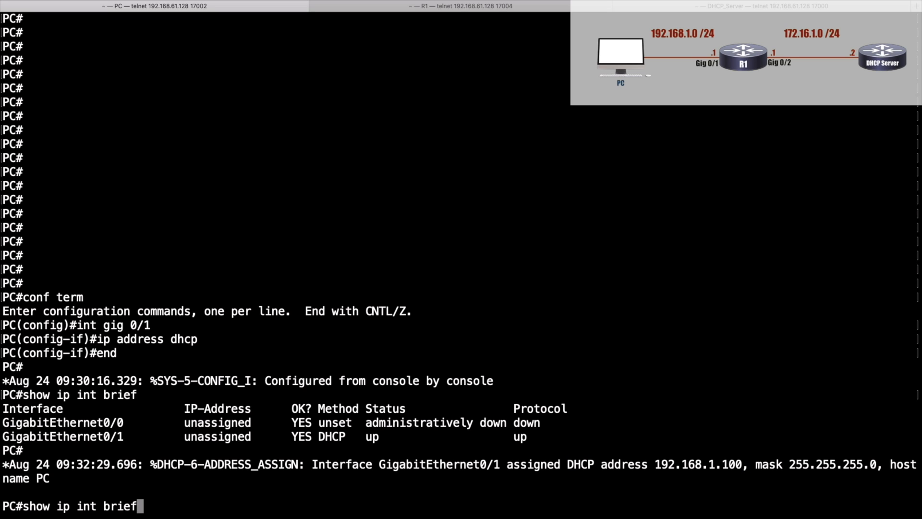
{"action": "key", "text": "Return"}
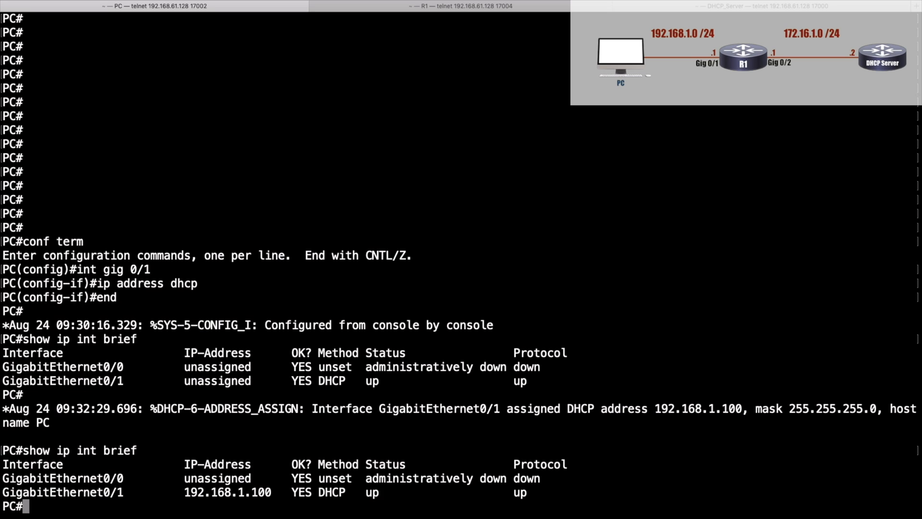
{"action": "double_click", "coordinate": [228, 492]}
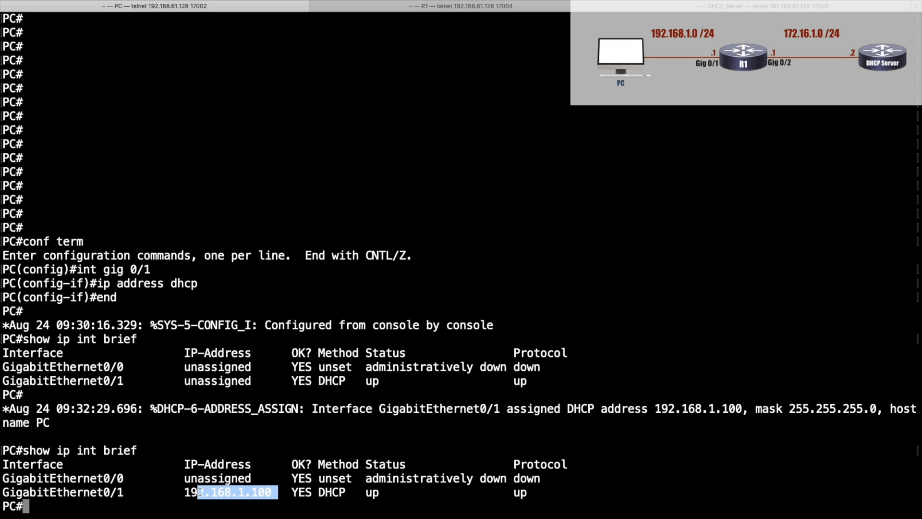